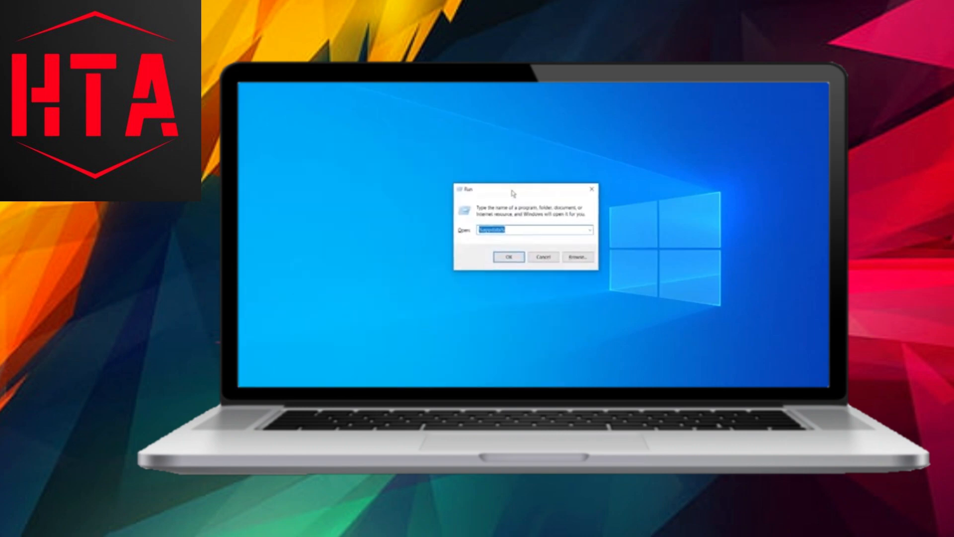
Launch services.msc from the Run dialog to bring up the Services console
{"action": "type", "text": "services.msc"}
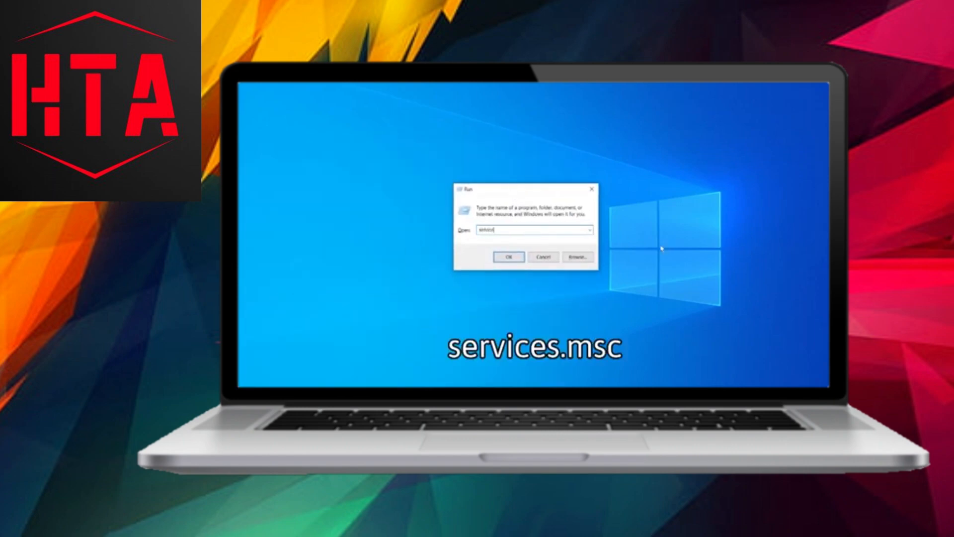
{"action": "type", "text": "services.msc"}
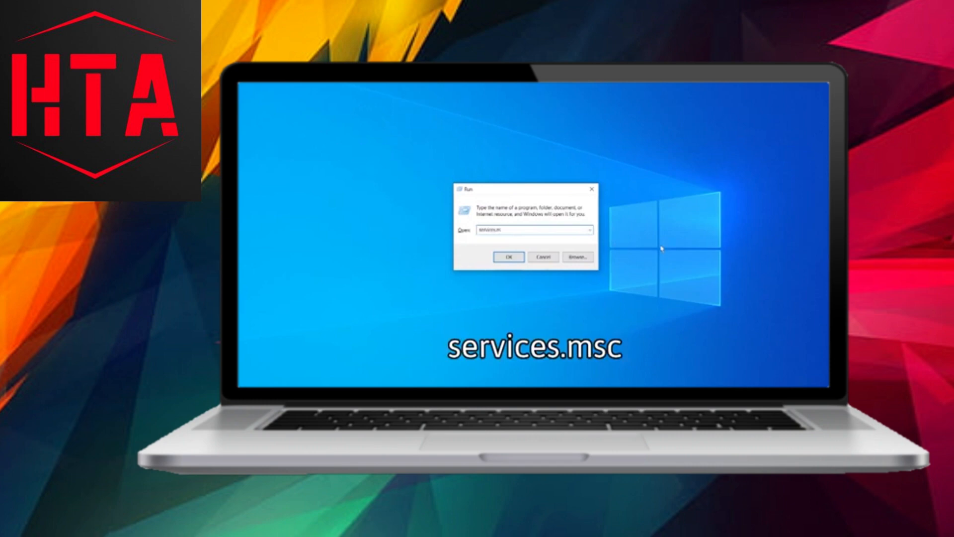
{"action": "left_click", "coordinate": [509, 256]}
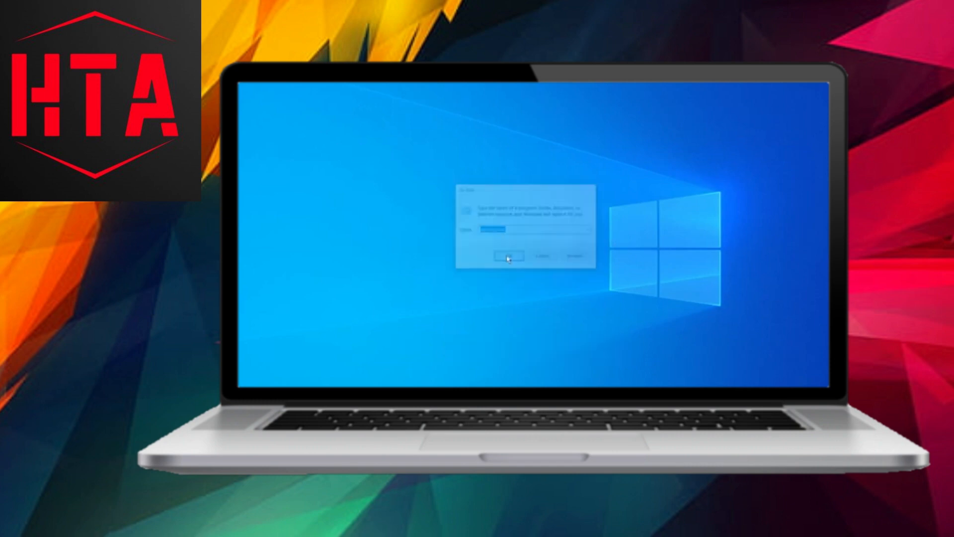
{"action": "left_click", "coordinate": [511, 256]}
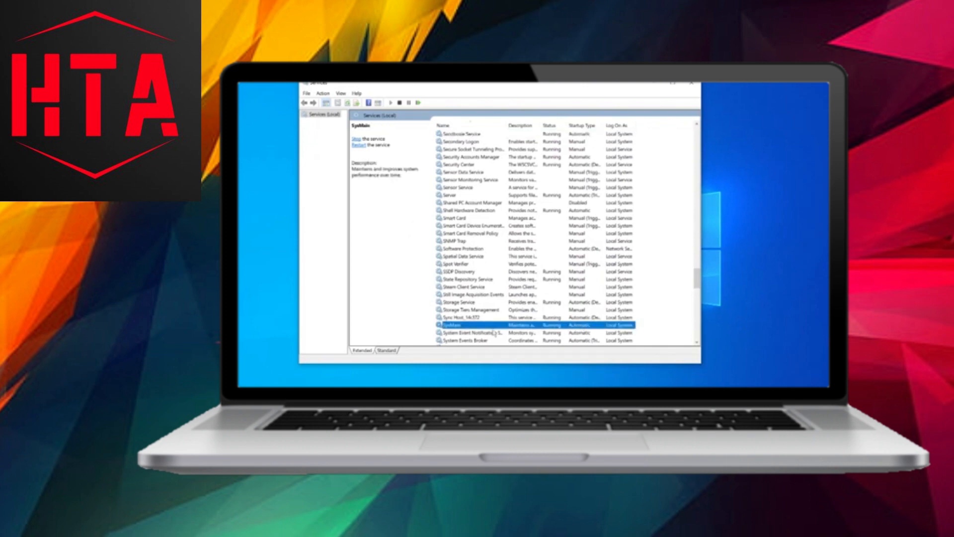
Stop the SysMain service from its properties and confirm the change
{"action": "left_click", "coordinate": [360, 145]}
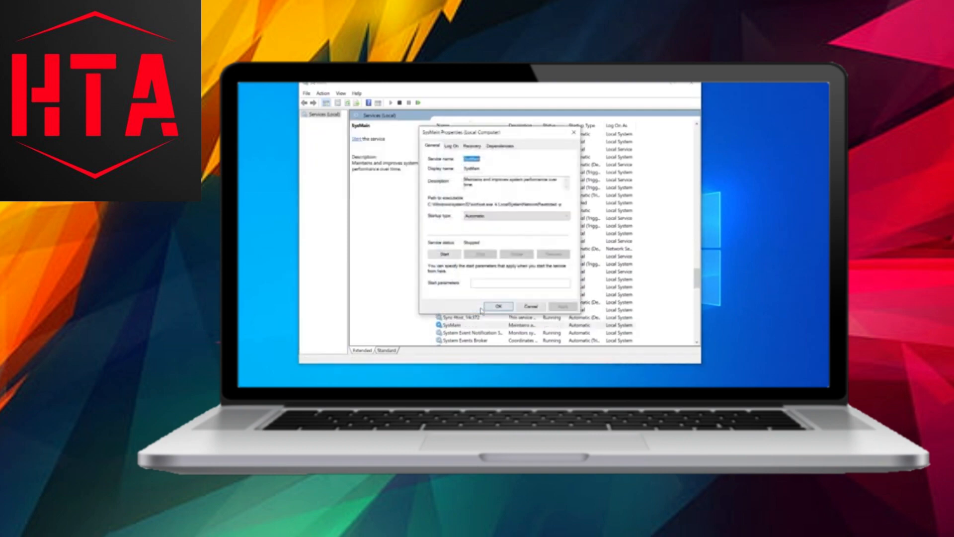
{"action": "left_click", "coordinate": [514, 216]}
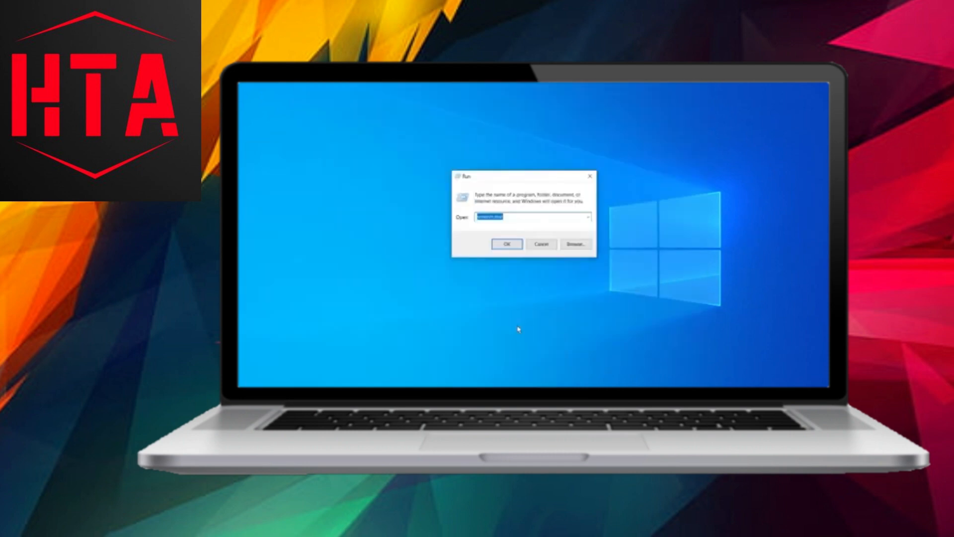
Run sysdm.cpl and set Performance Options to 'Adjust for best performance', disabling all visual effects
{"action": "type", "text": "sysdm.cpl"}
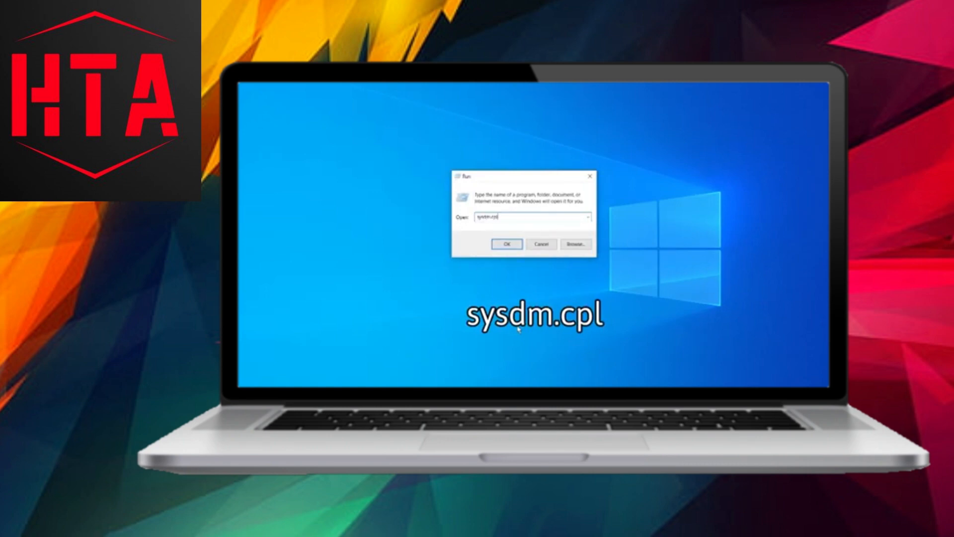
{"action": "left_click", "coordinate": [506, 245]}
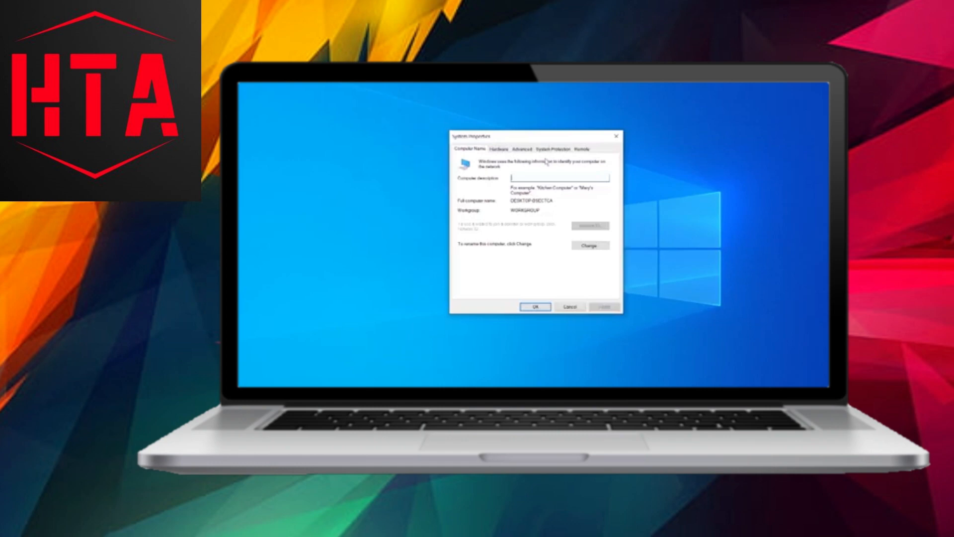
{"action": "left_click", "coordinate": [521, 148]}
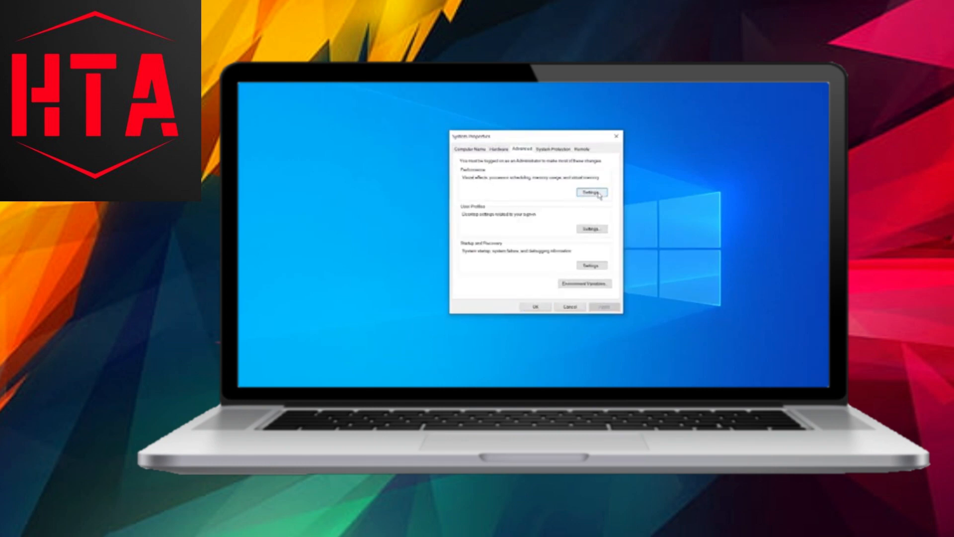
{"action": "left_click", "coordinate": [589, 193]}
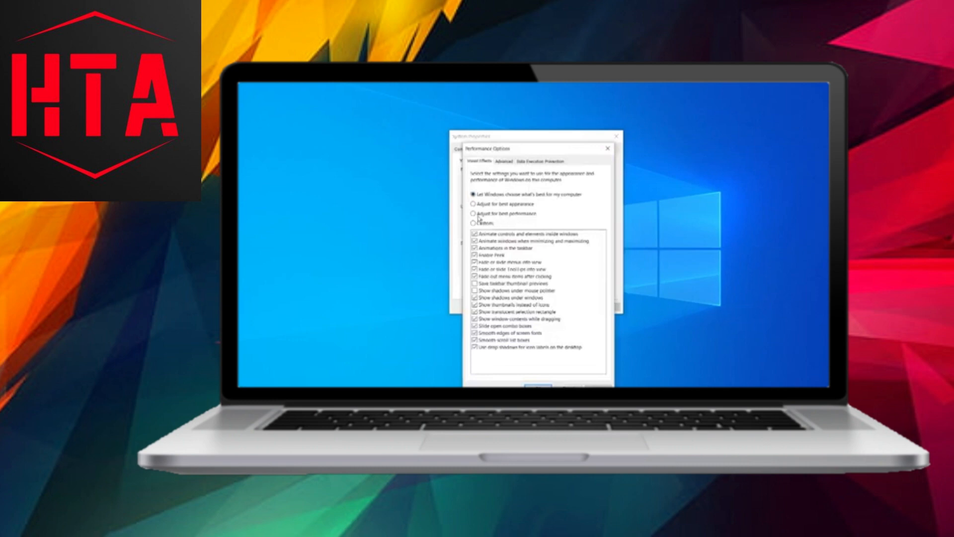
{"action": "left_click", "coordinate": [472, 213]}
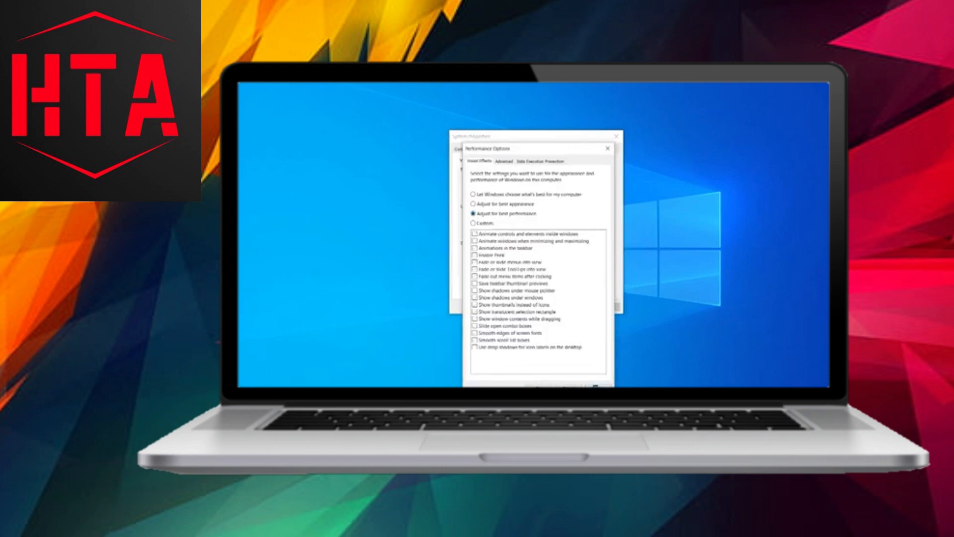
{"action": "left_click", "coordinate": [606, 148]}
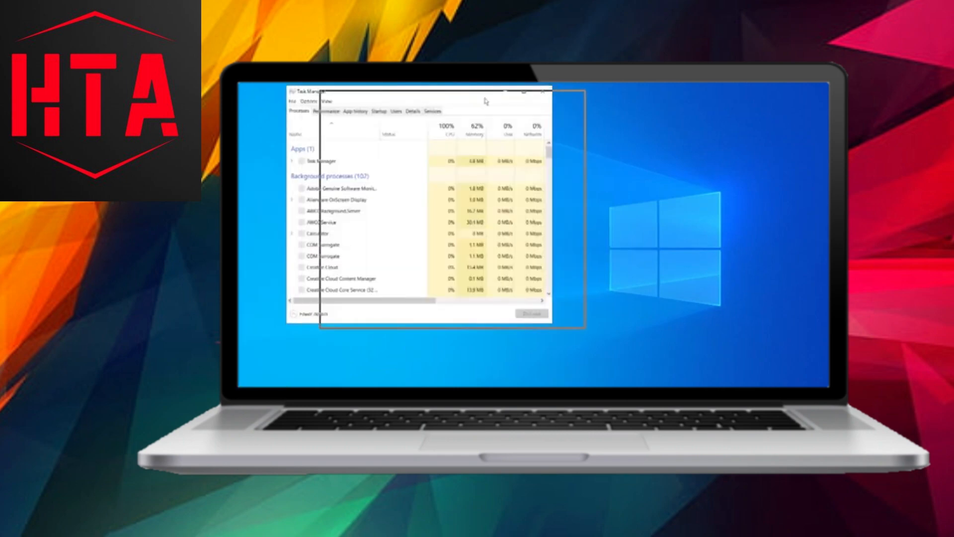
Disable EpicGamesLauncher in the Startup list and close Task Manager
{"action": "left_click", "coordinate": [427, 119]}
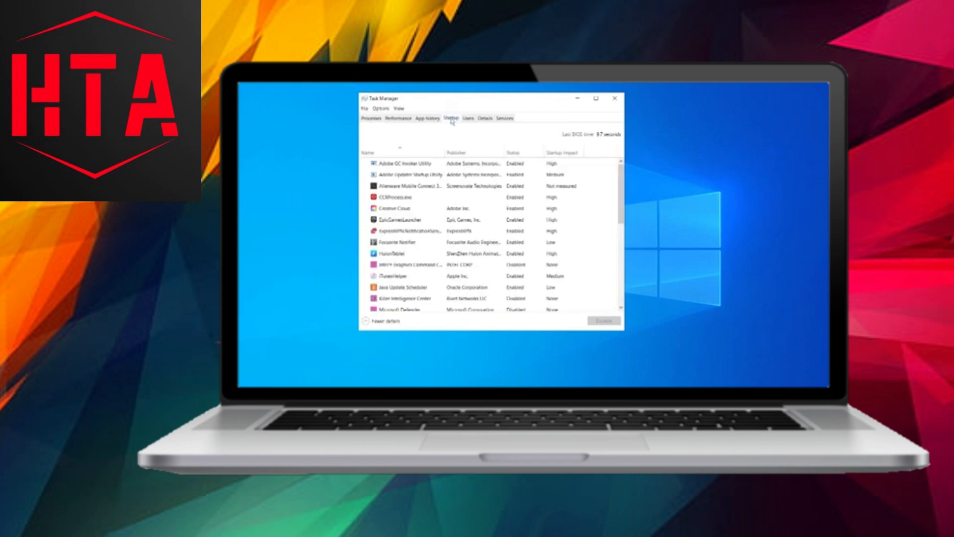
{"action": "scroll", "scroll_direction": "down", "scroll_amount": 3}
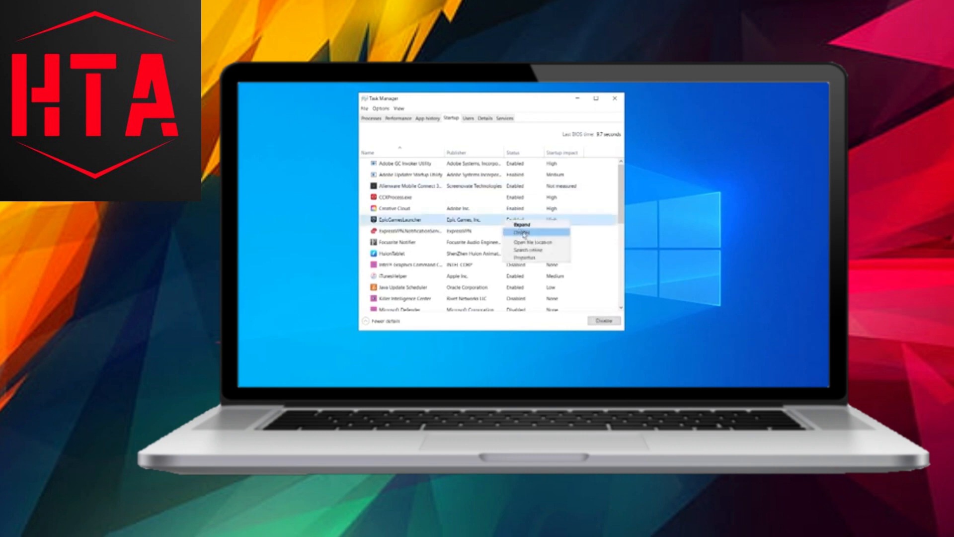
{"action": "left_click", "coordinate": [522, 231]}
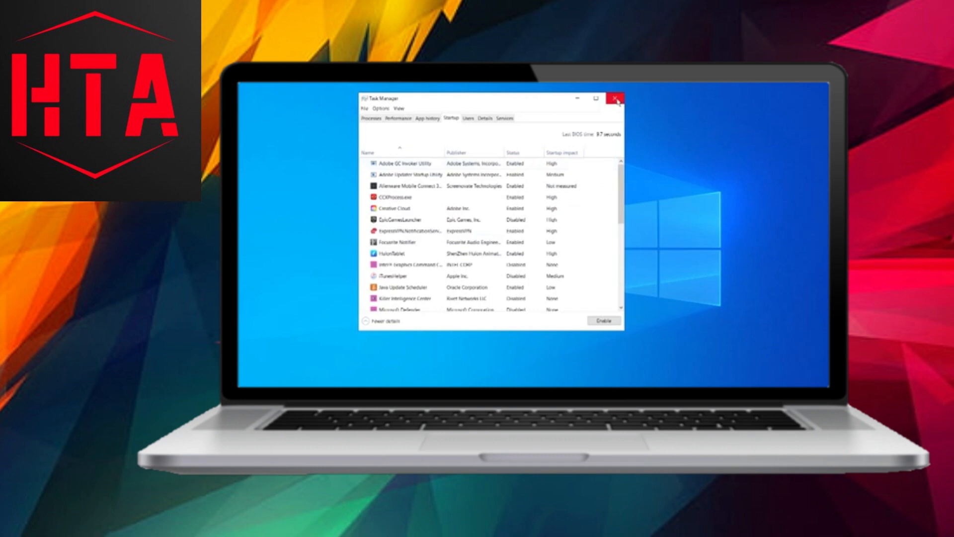
{"action": "left_click", "coordinate": [616, 98]}
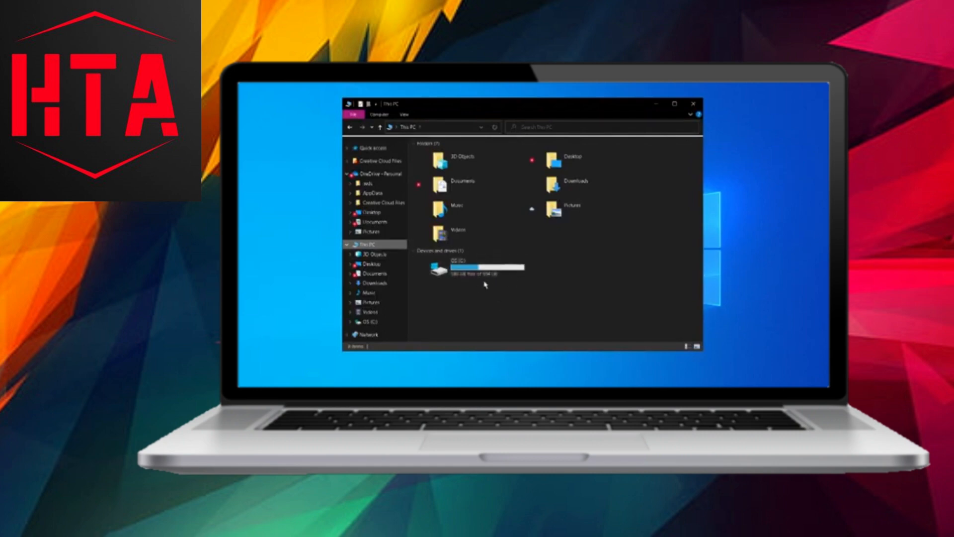
{"action": "mouse_move", "coordinate": [496, 286]}
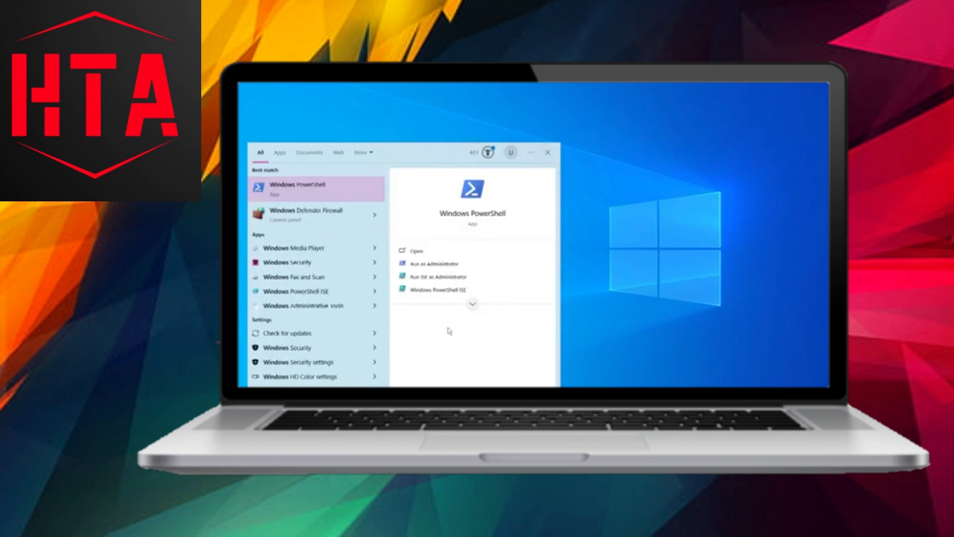
{"action": "mouse_move", "coordinate": [392, 340]}
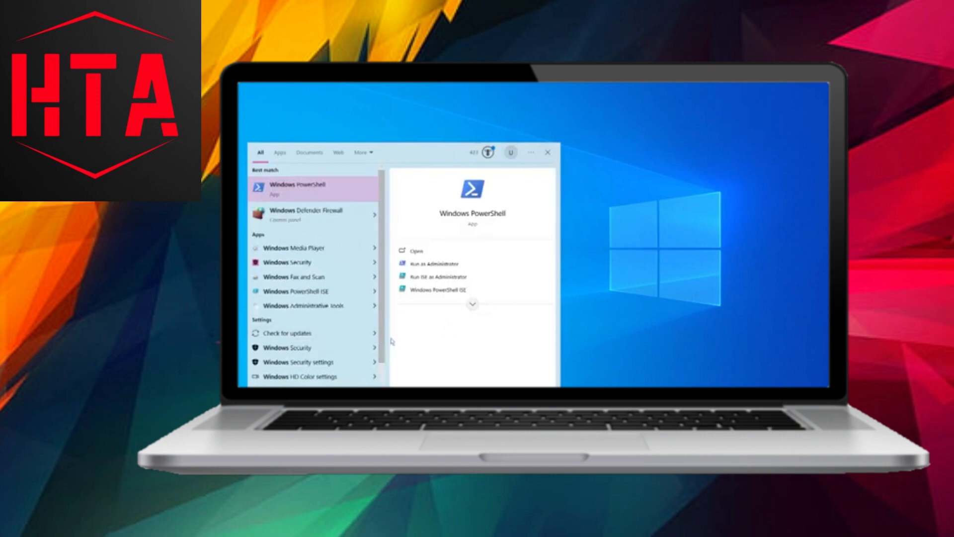
Search Start for 'power' and go to the 'Choose a power plan' Control Panel page
{"action": "left_click", "coordinate": [289, 333]}
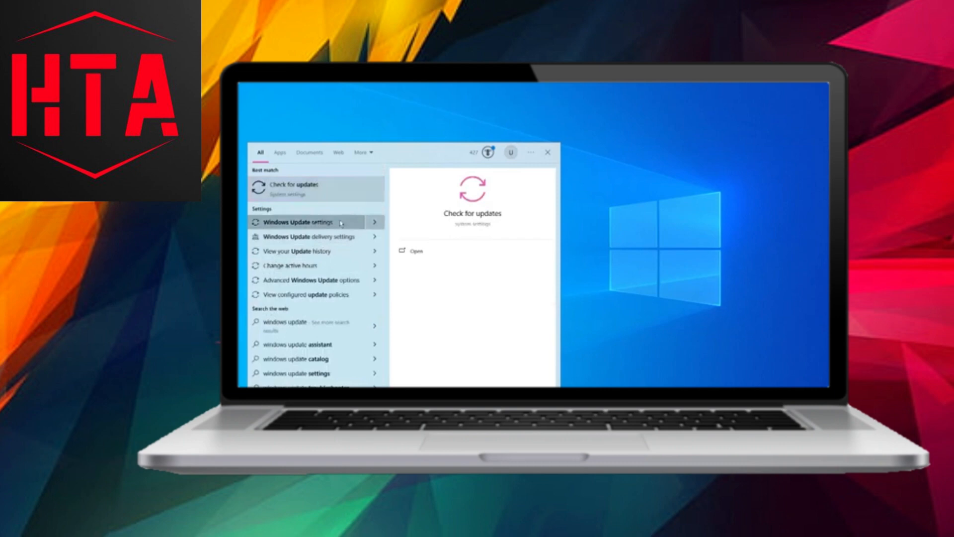
{"action": "left_click", "coordinate": [299, 221]}
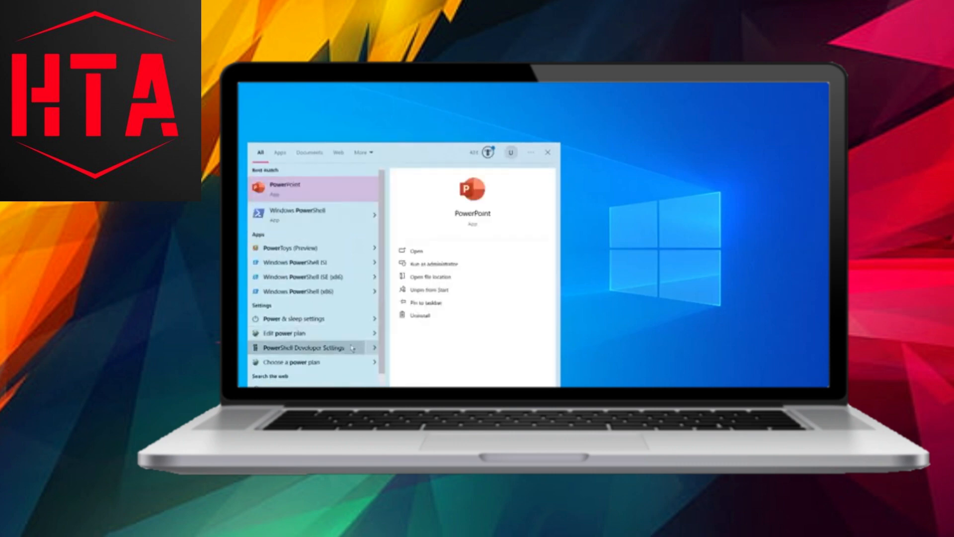
{"action": "left_click", "coordinate": [296, 362]}
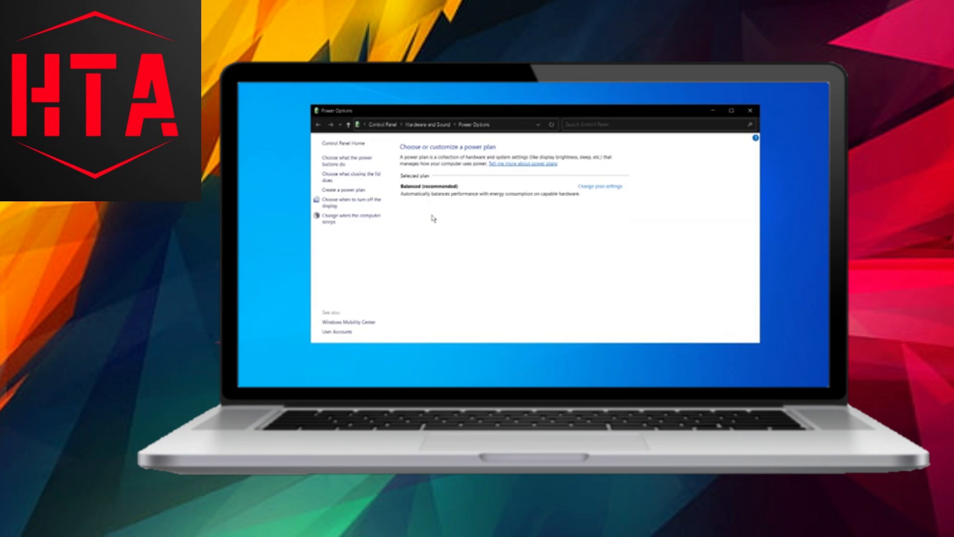
{"action": "mouse_move", "coordinate": [485, 216]}
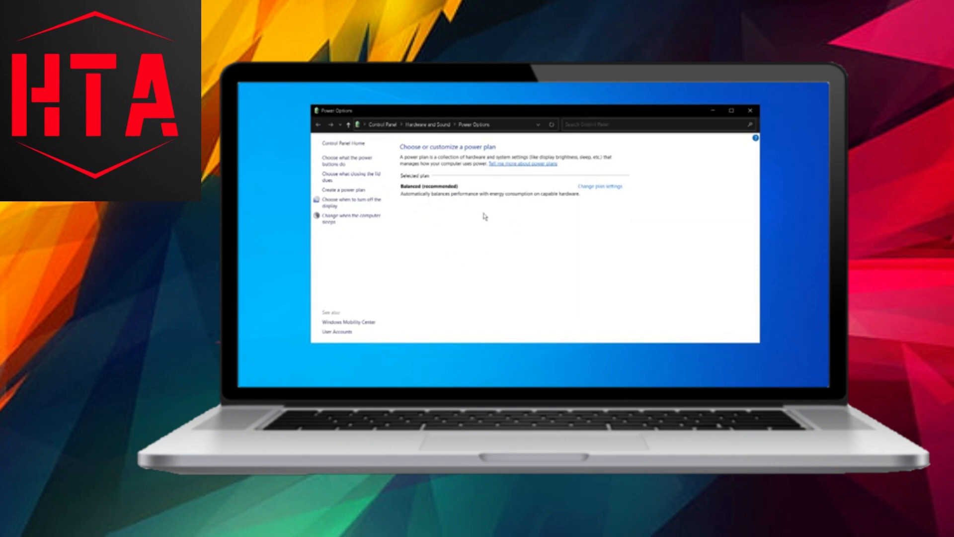
Create a new plan based on High performance, adjust its display timeout, and close Power Options
{"action": "left_click", "coordinate": [344, 189]}
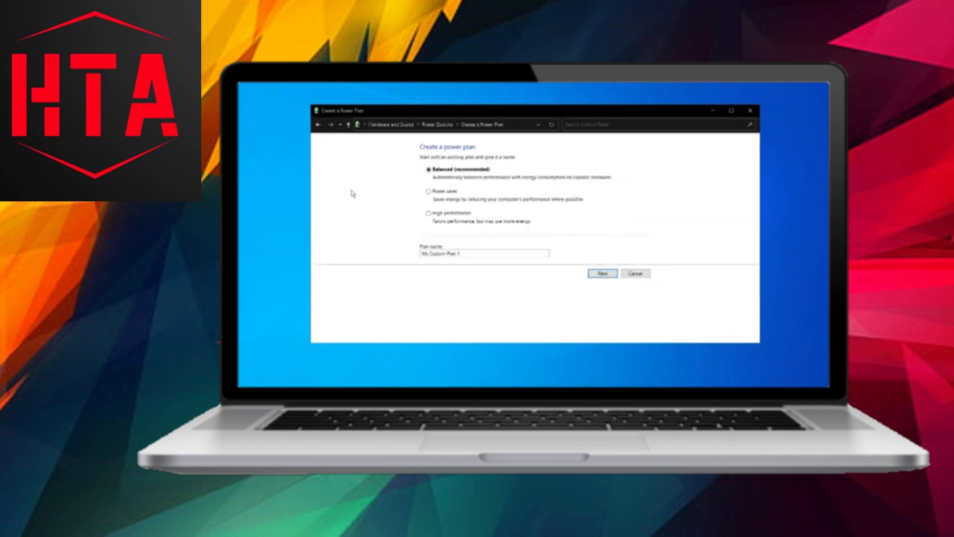
{"action": "left_click", "coordinate": [427, 213]}
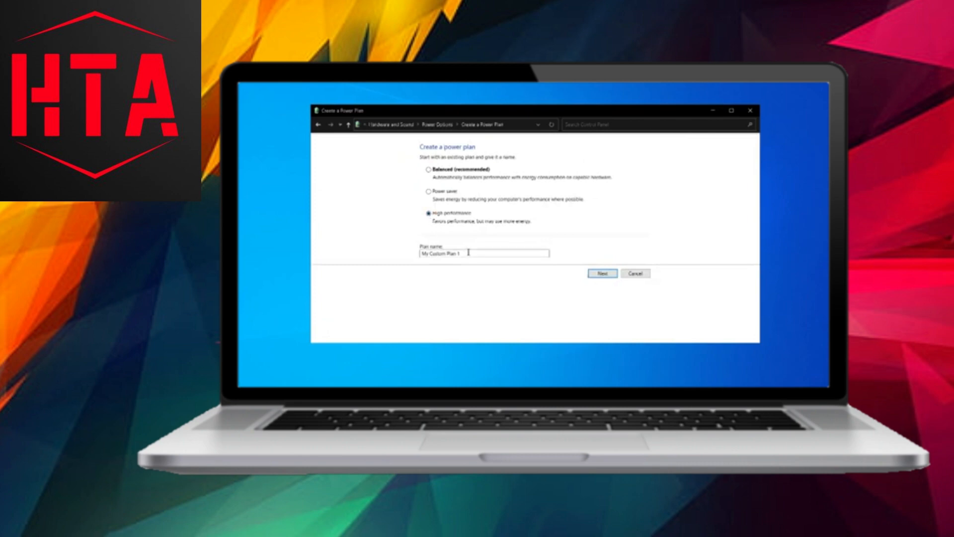
{"action": "left_click", "coordinate": [601, 272]}
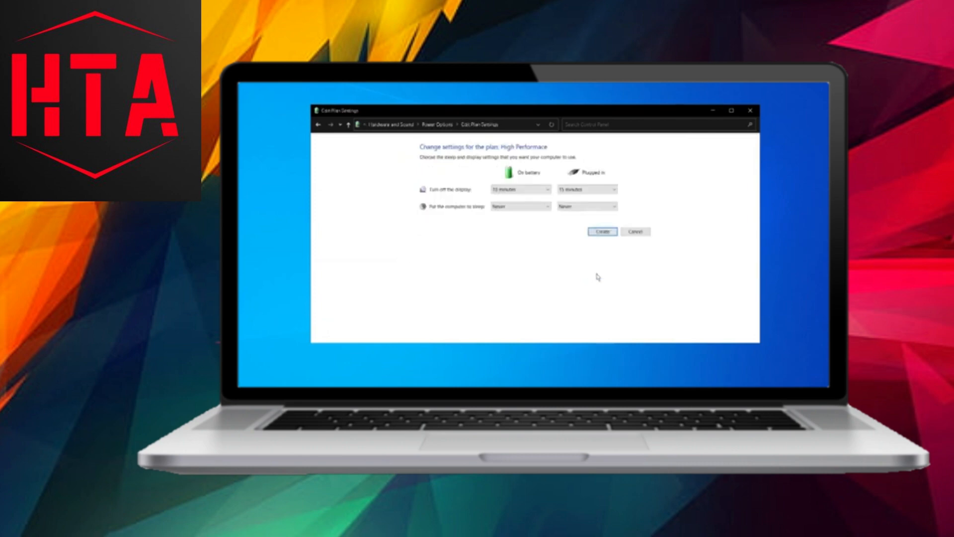
{"action": "left_click", "coordinate": [586, 189]}
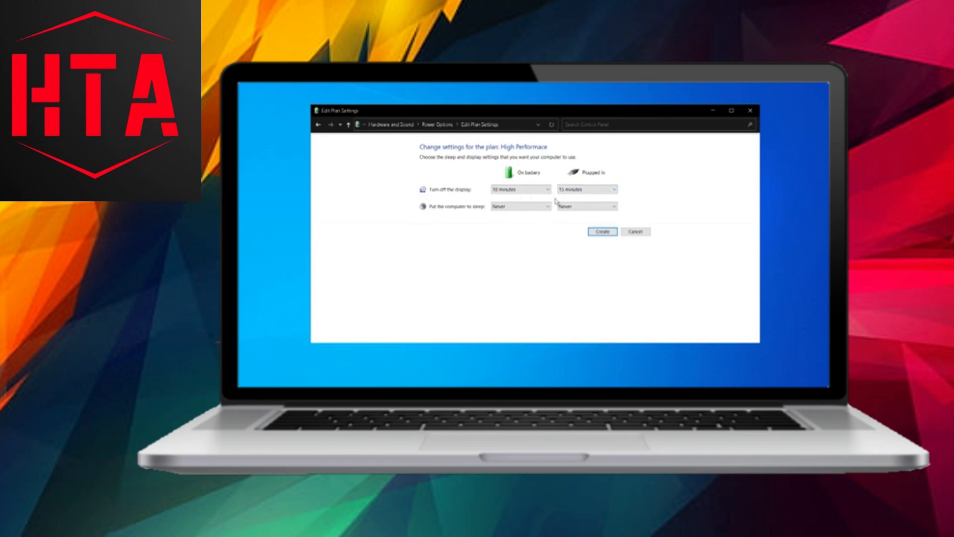
{"action": "mouse_move", "coordinate": [553, 225]}
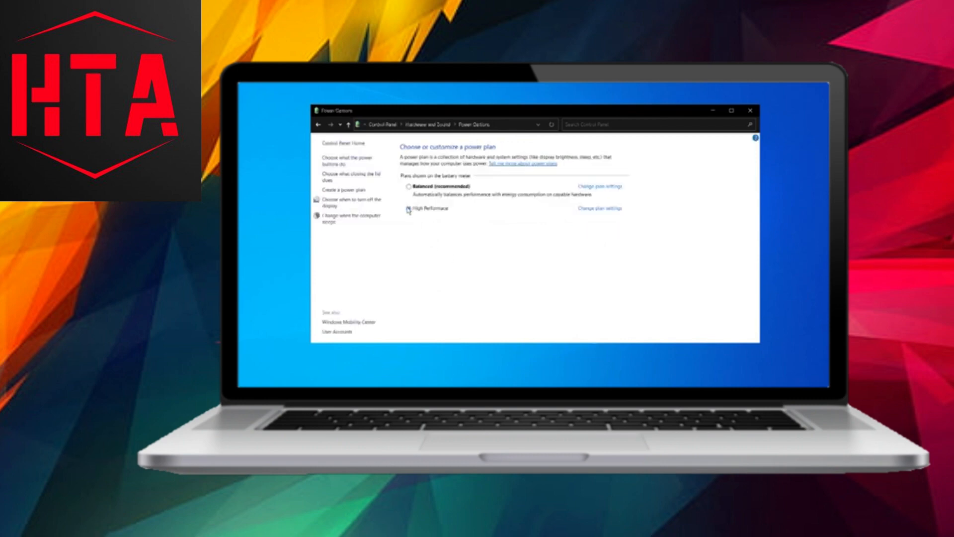
{"action": "left_click", "coordinate": [750, 110]}
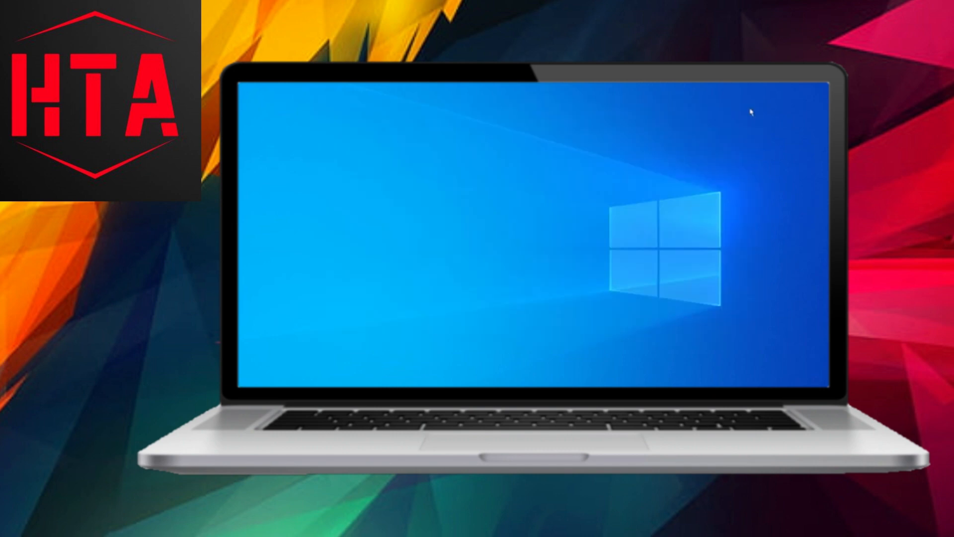
Run cleanmgr on drive C: and permanently delete the checked file categories
{"action": "key", "text": "Win+r"}
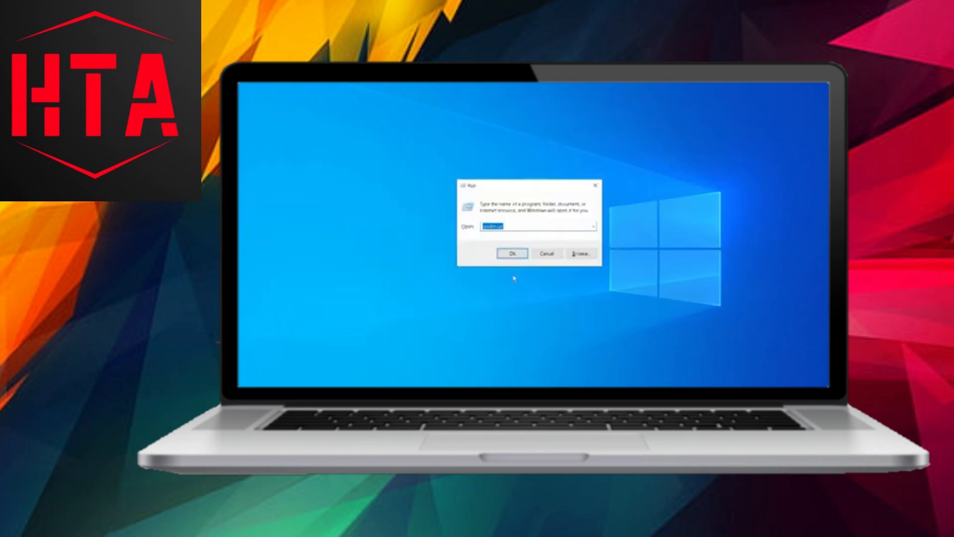
{"action": "type", "text": "cleanmgr"}
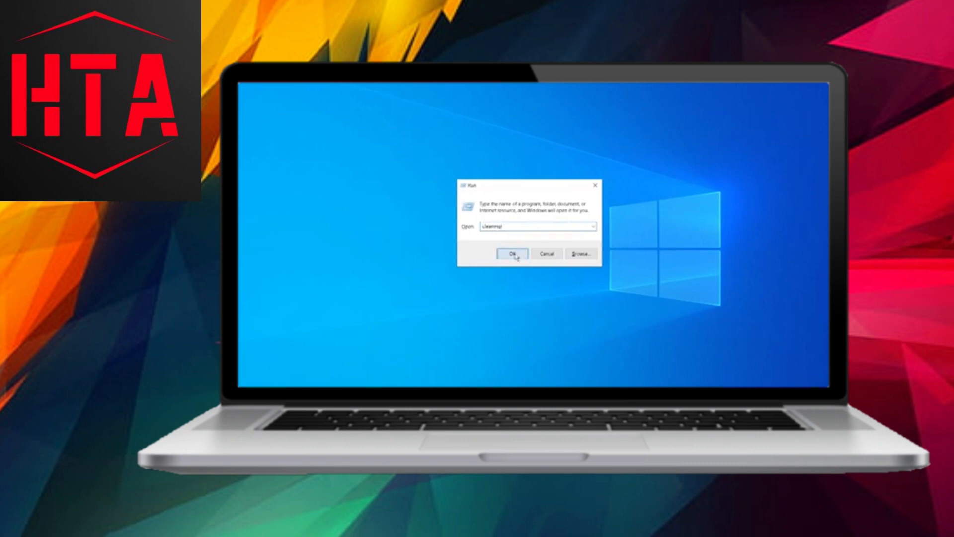
{"action": "left_click", "coordinate": [514, 252]}
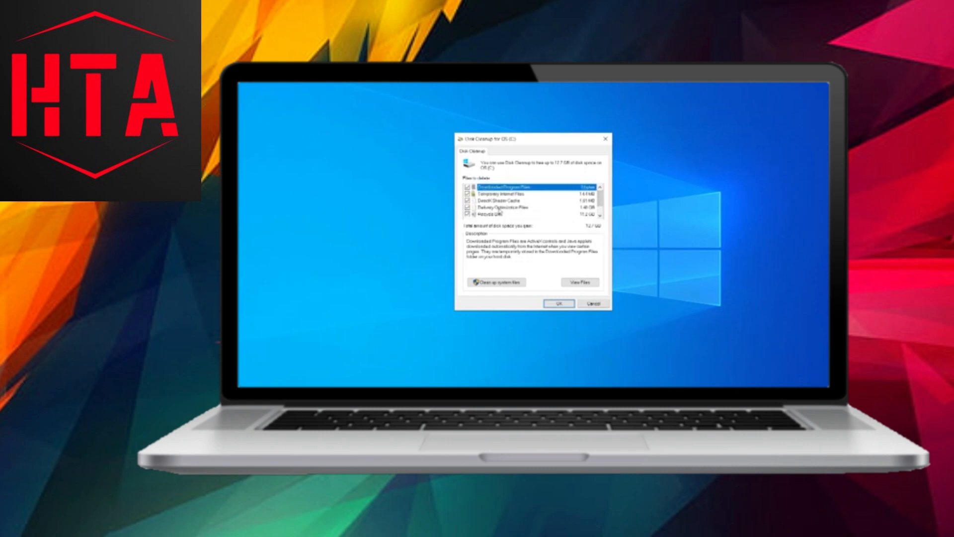
{"action": "left_click", "coordinate": [557, 303]}
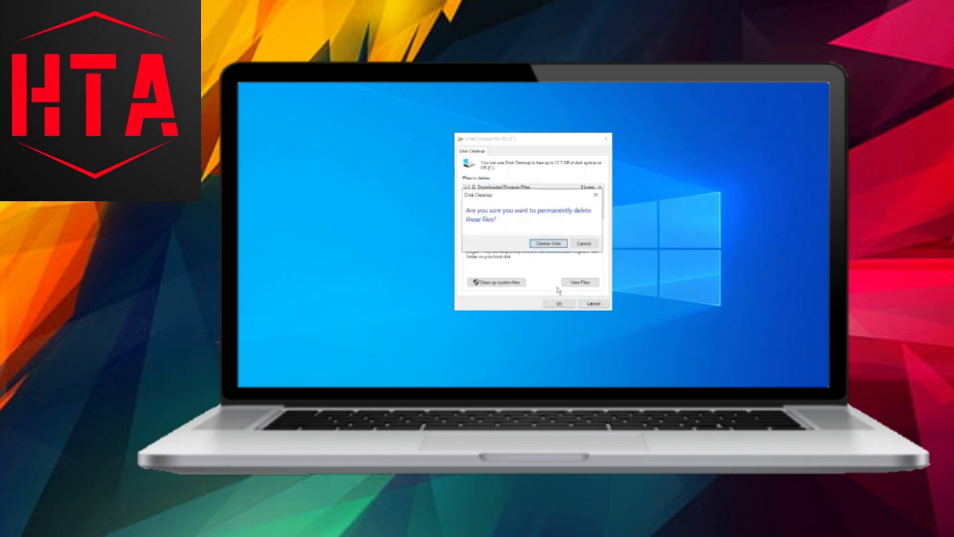
{"action": "left_click", "coordinate": [547, 243]}
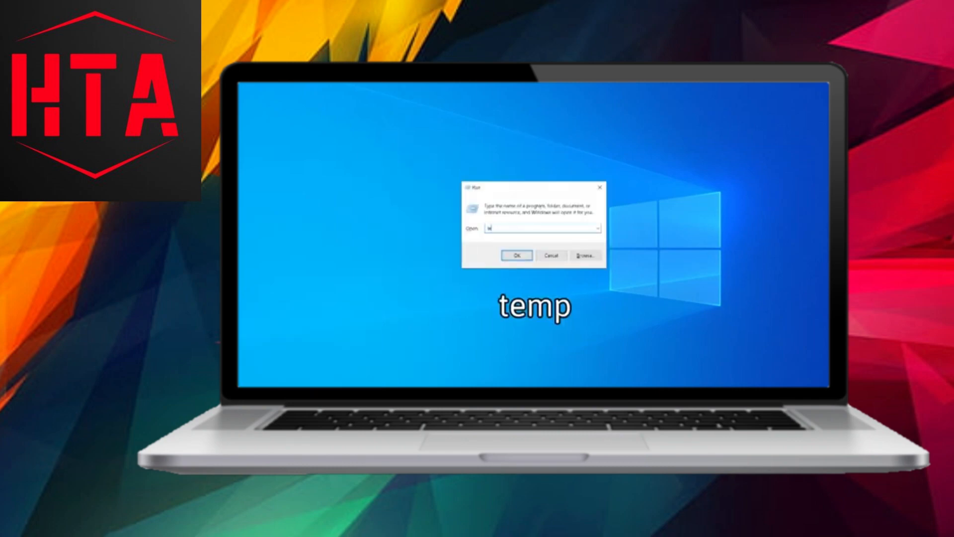
Select and delete everything in the Windows Temp folder, skipping the admin-protected folder
{"action": "left_click", "coordinate": [516, 255]}
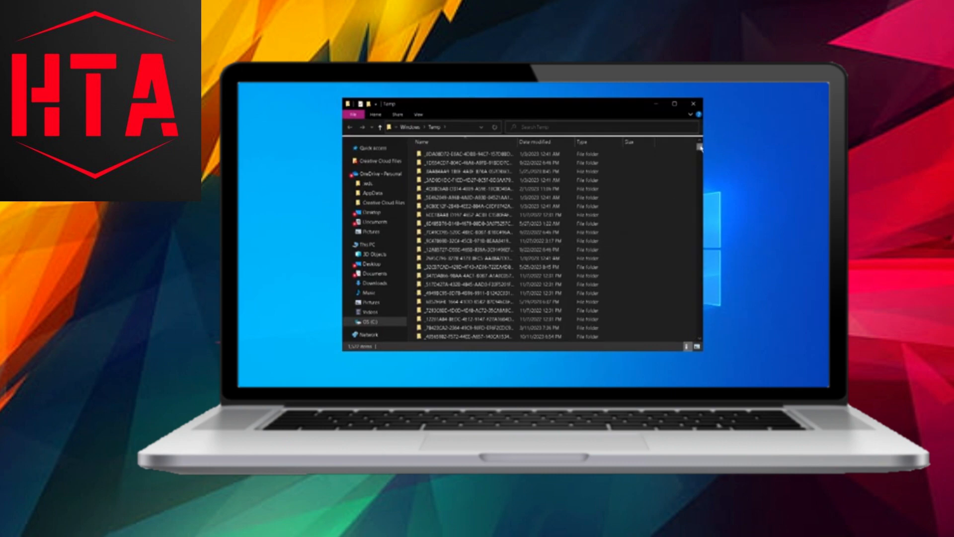
{"action": "scroll", "scroll_direction": "down", "scroll_amount": 3}
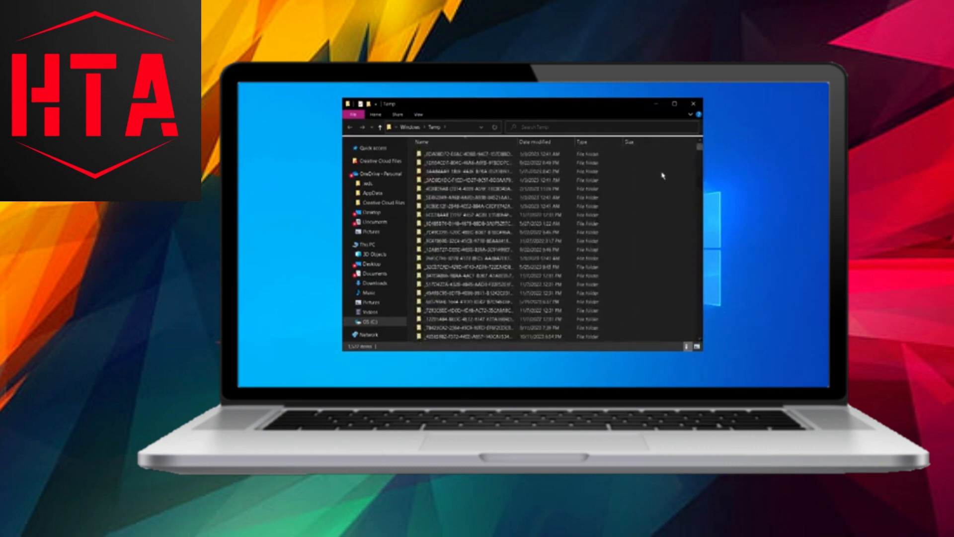
{"action": "key", "text": "ctrl+a"}
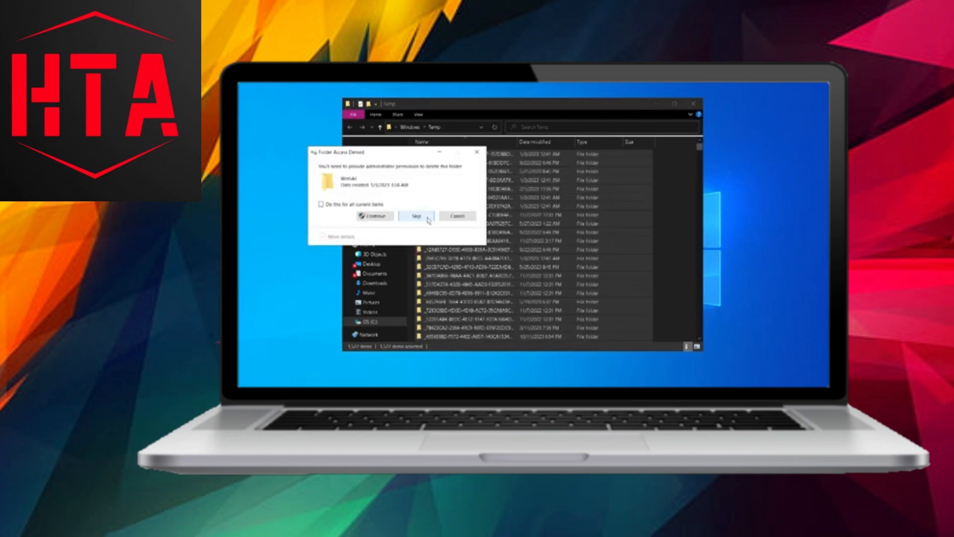
{"action": "left_click", "coordinate": [416, 216]}
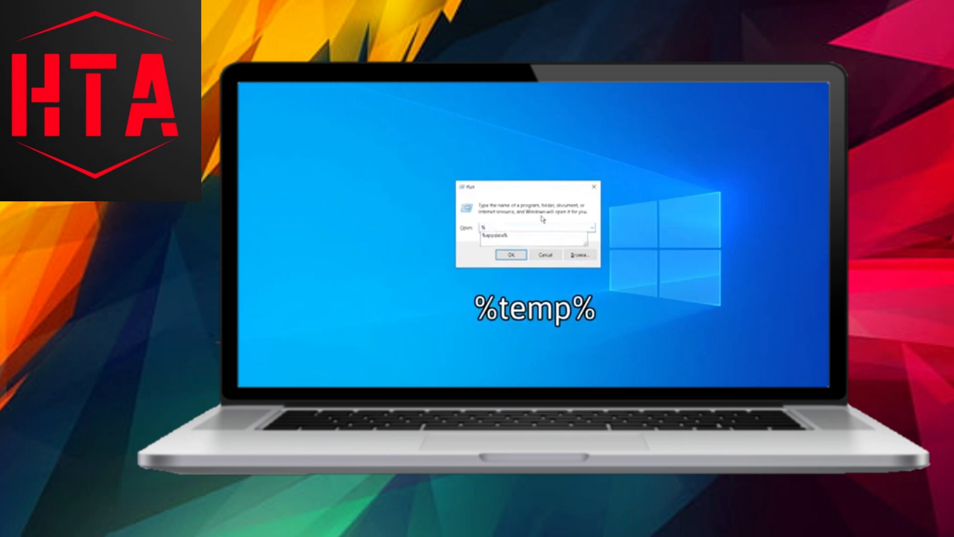
Run %temp% to show the user's local Temp folder in File Explorer
{"action": "type", "text": "%temp%"}
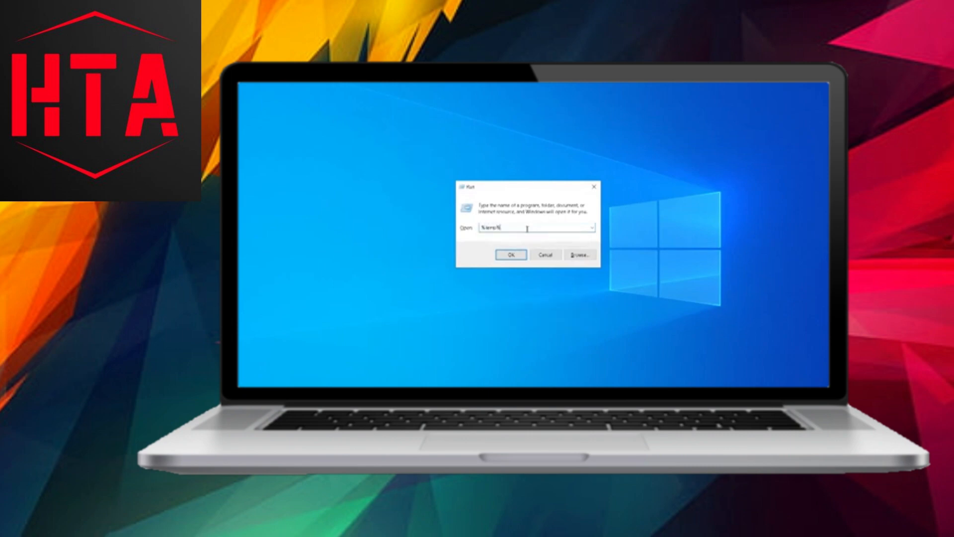
{"action": "left_click", "coordinate": [512, 254]}
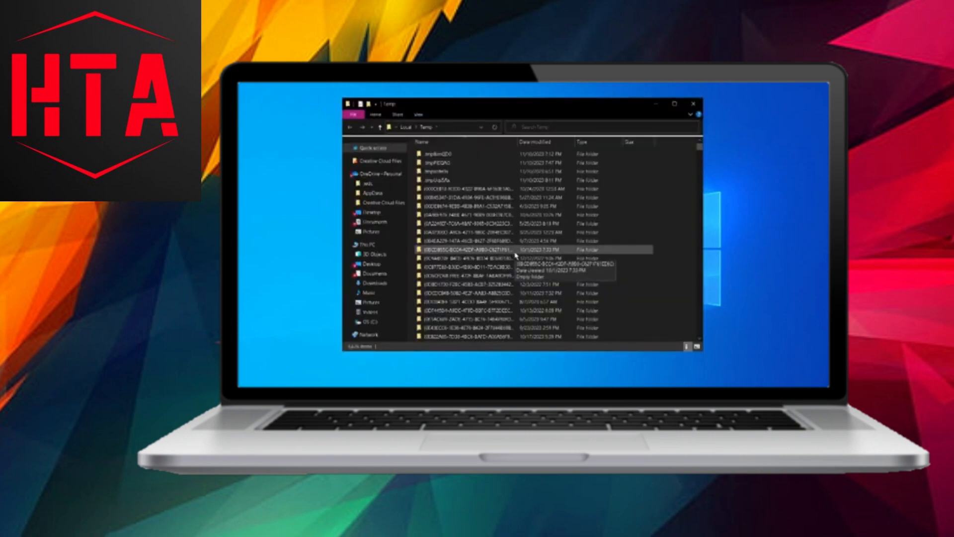